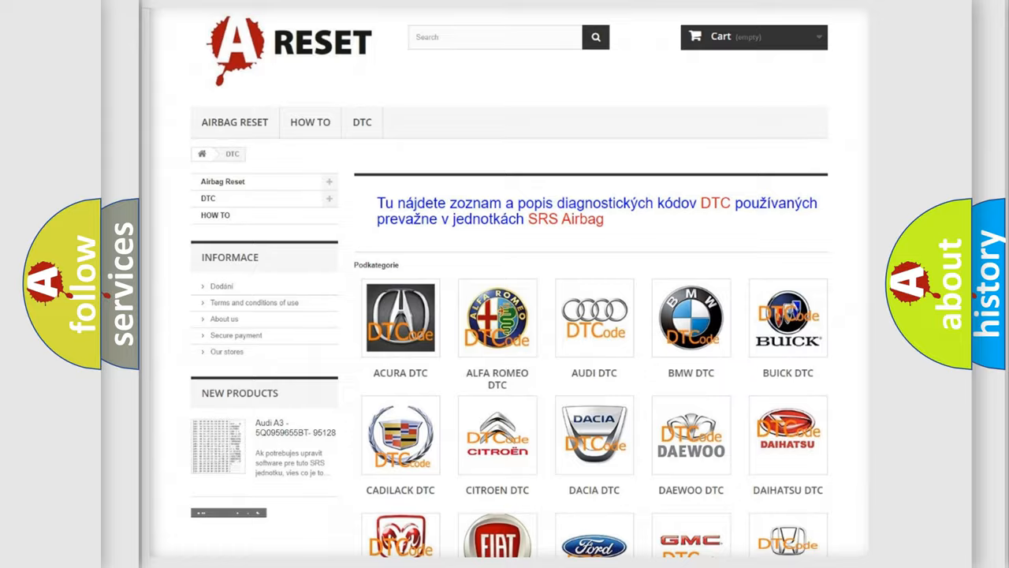
# Scroll the Saturn DTC code list down to the C01963B entry
pyautogui.scroll(-3)
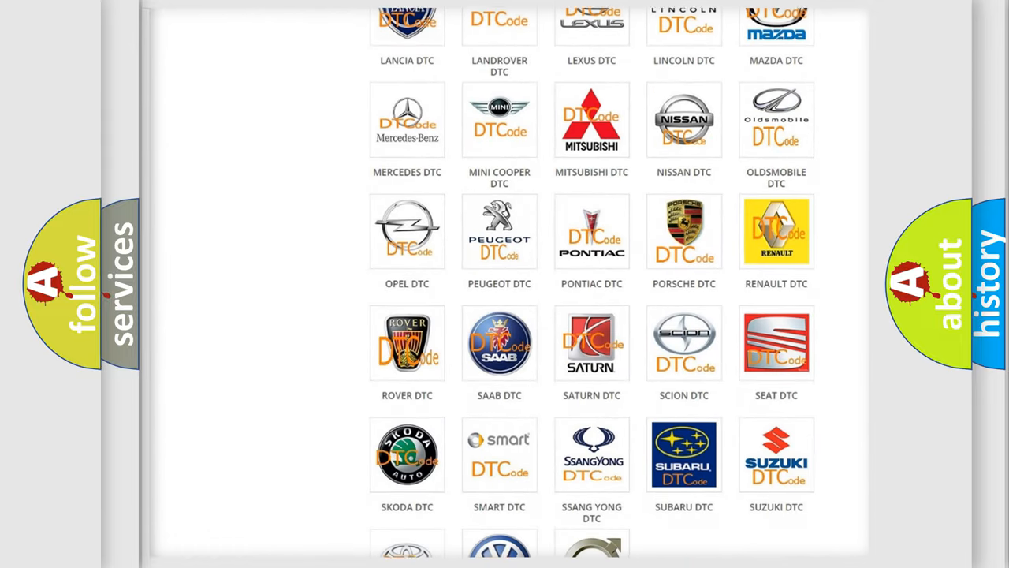
pyautogui.scroll(-3)
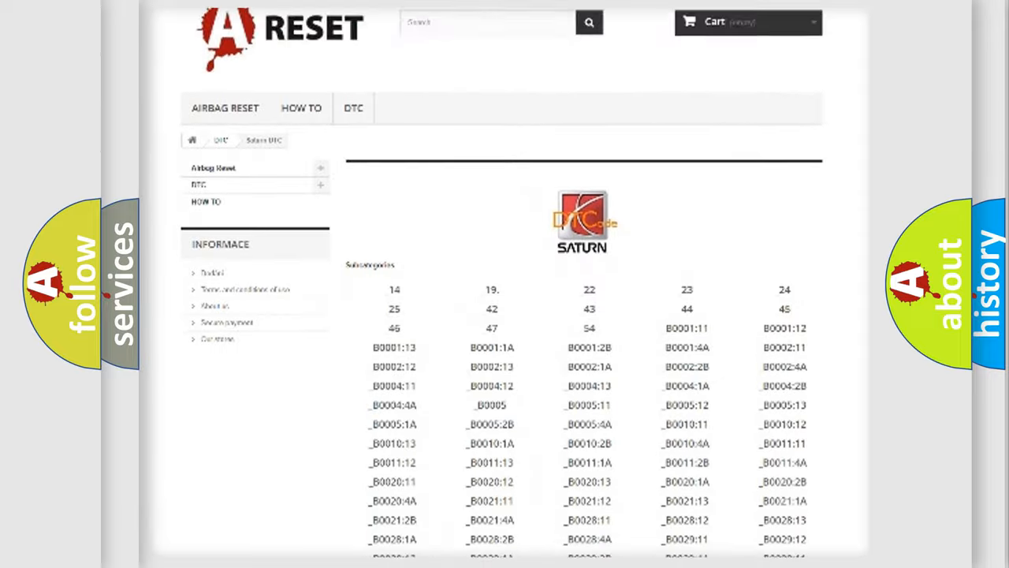
pyautogui.scroll(-3)
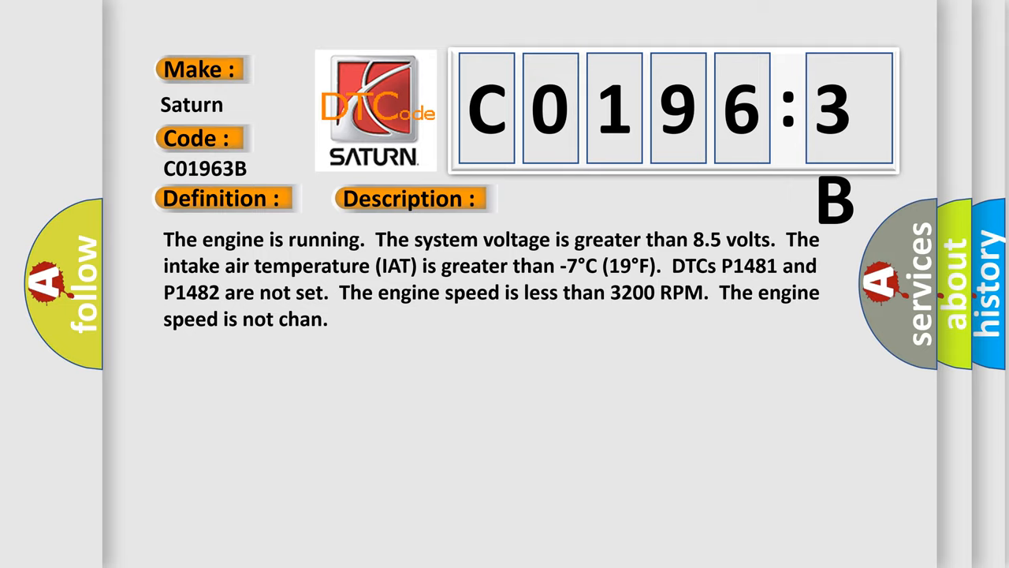
# Advance from the C01963B Description slide to the Cause slide on intermittent inline connectors
pyautogui.click(579, 198)
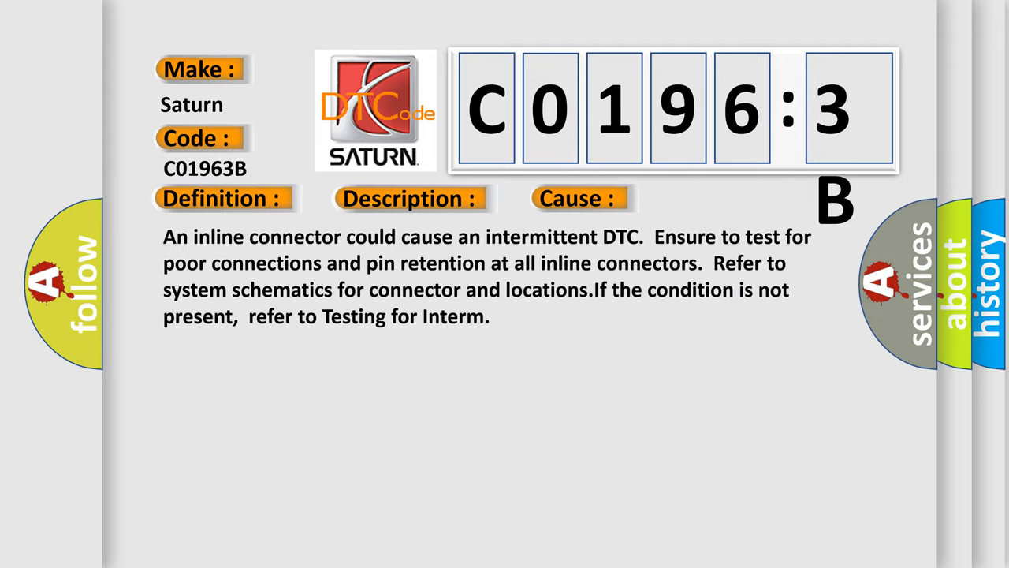